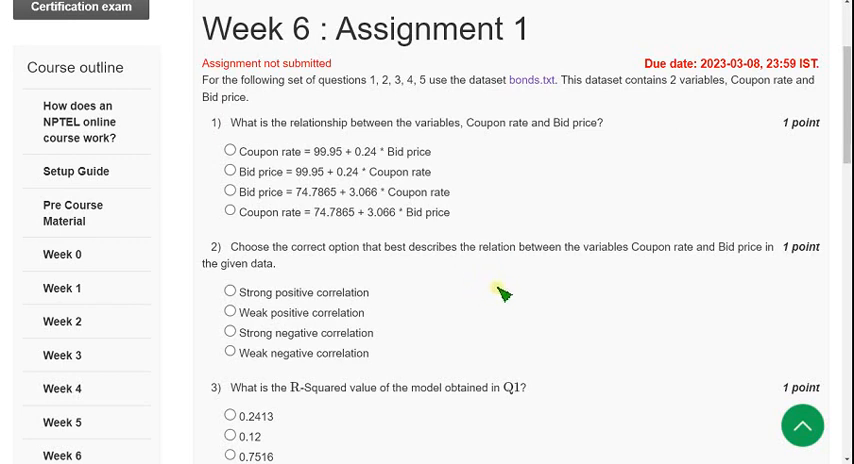
mouse_move(502, 290)
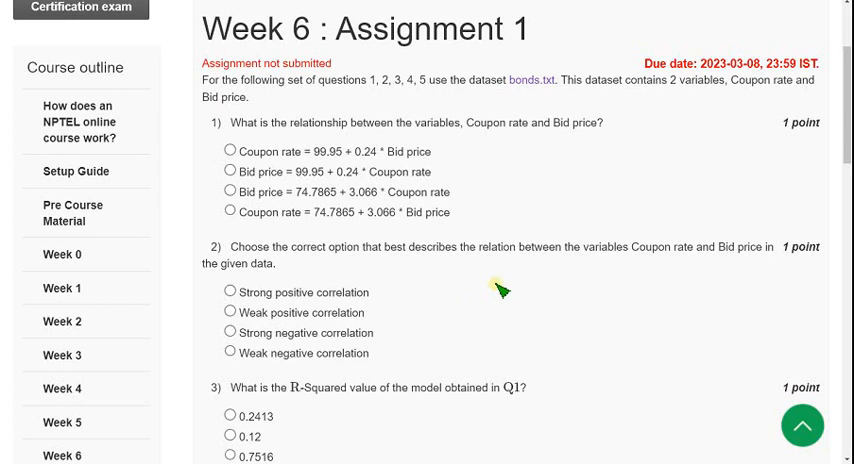
mouse_move(352, 82)
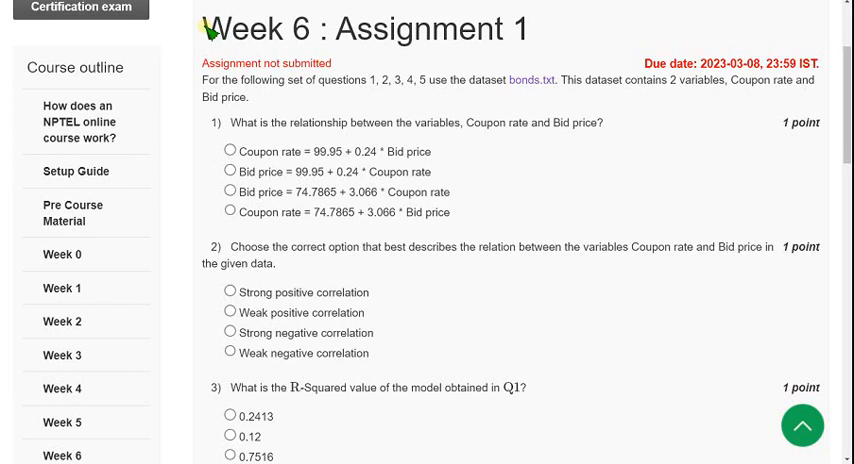
- Choose 'Bid price = 74.7865 + 3.066 * Coupon rate' as the answer to question 1
double_click(234, 28)
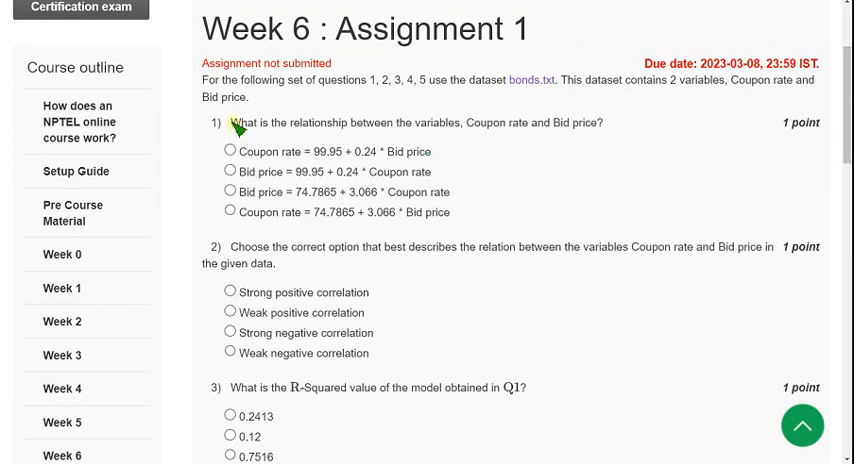
drag(234, 124, 348, 124)
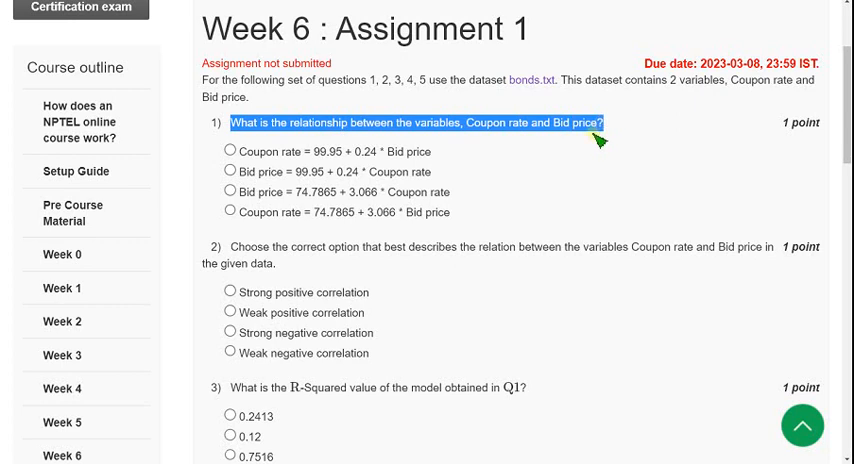
mouse_move(530, 184)
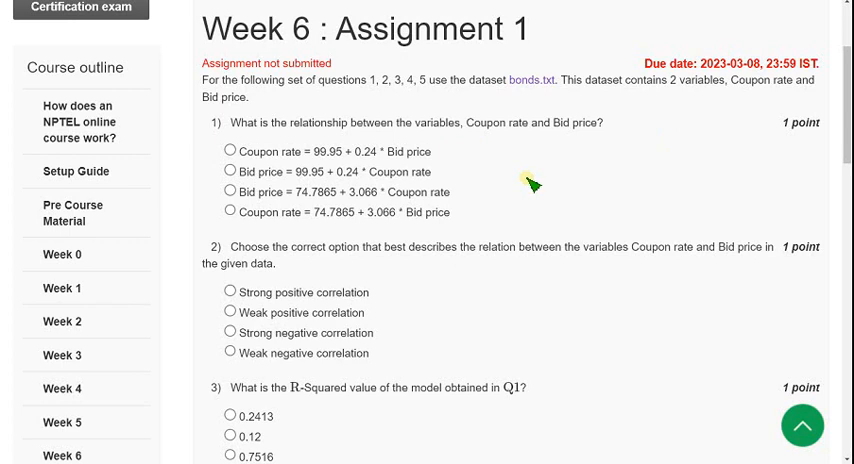
double_click(256, 192)
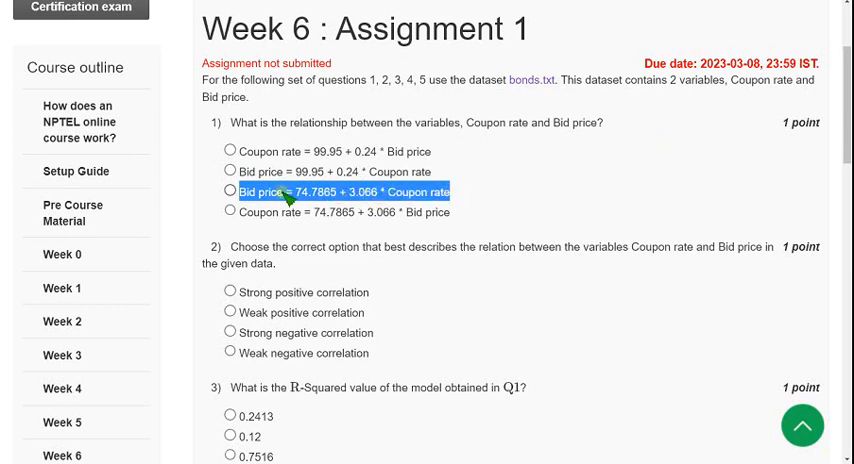
click(226, 192)
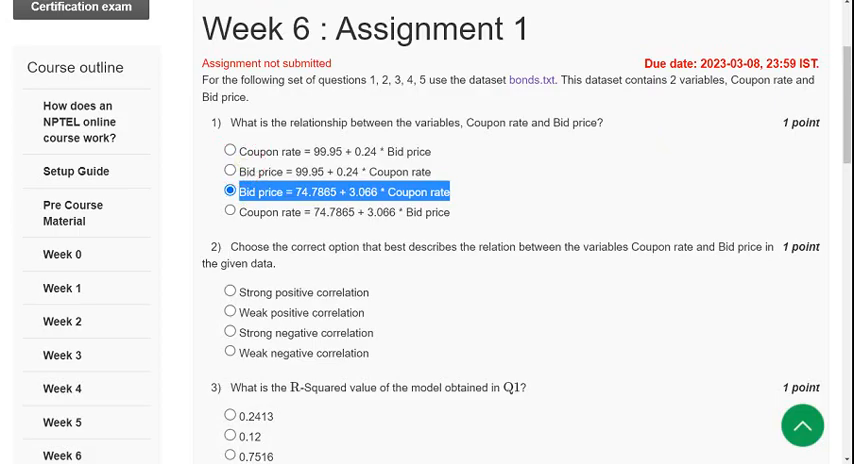
click(524, 80)
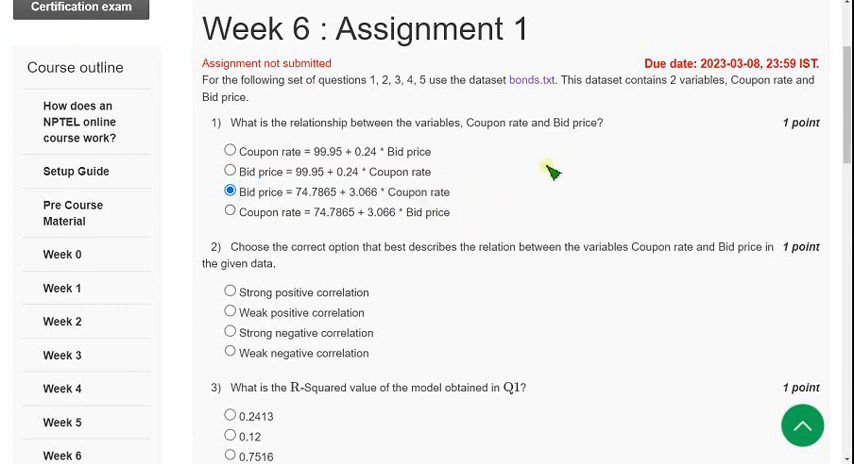
mouse_move(804, 164)
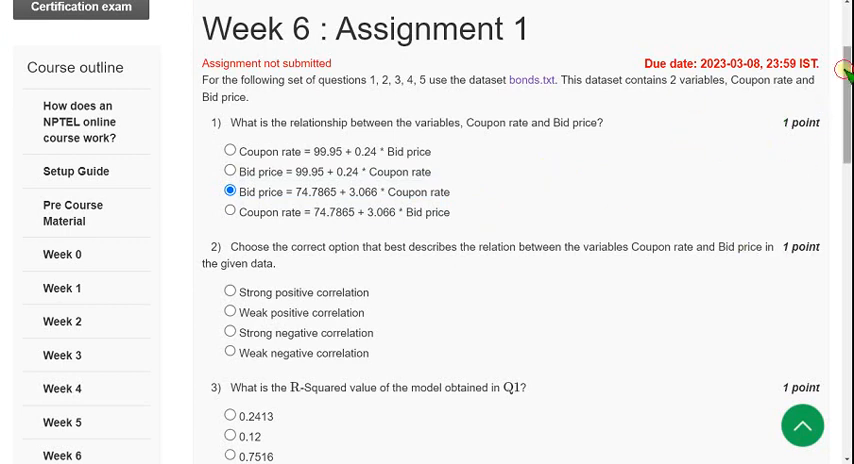
- Choose 'Strong positive correlation' as the answer to question 2
scroll(down, 3)
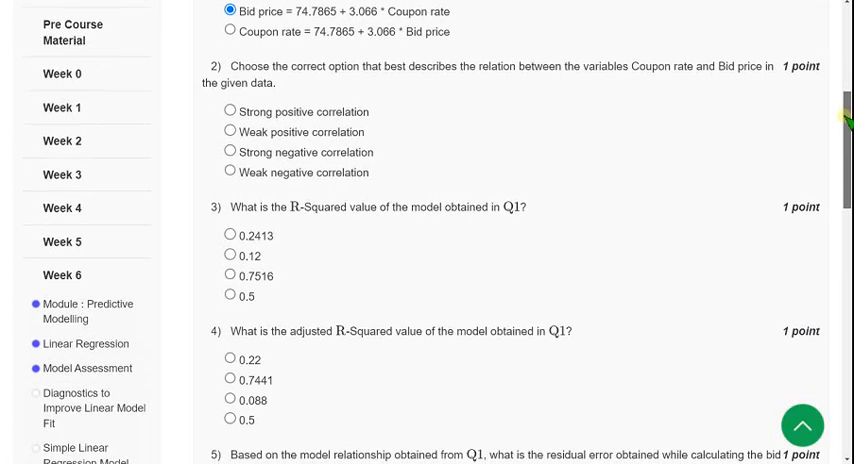
scroll(down, 3)
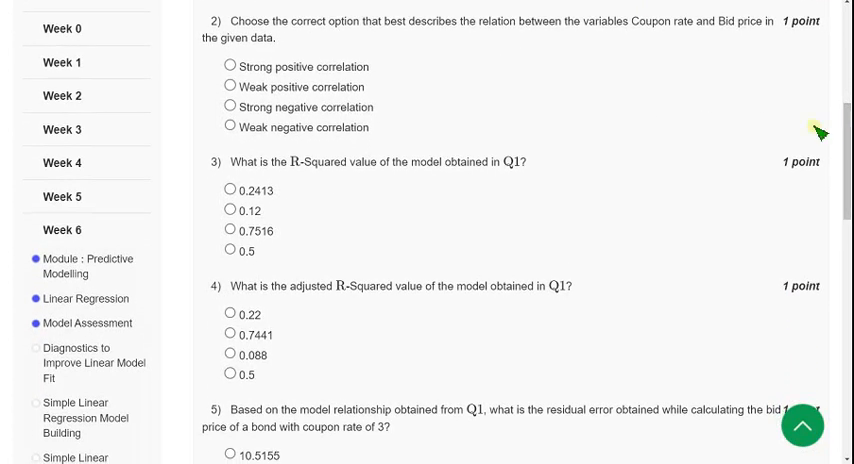
mouse_move(236, 36)
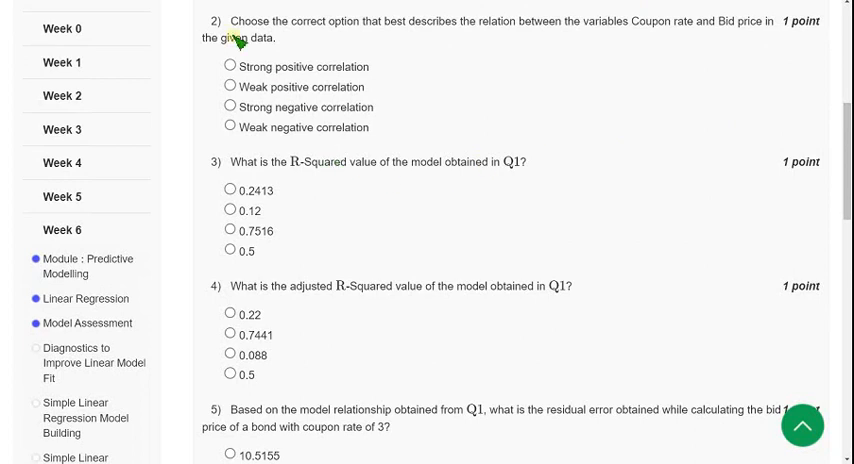
drag(220, 20, 412, 20)
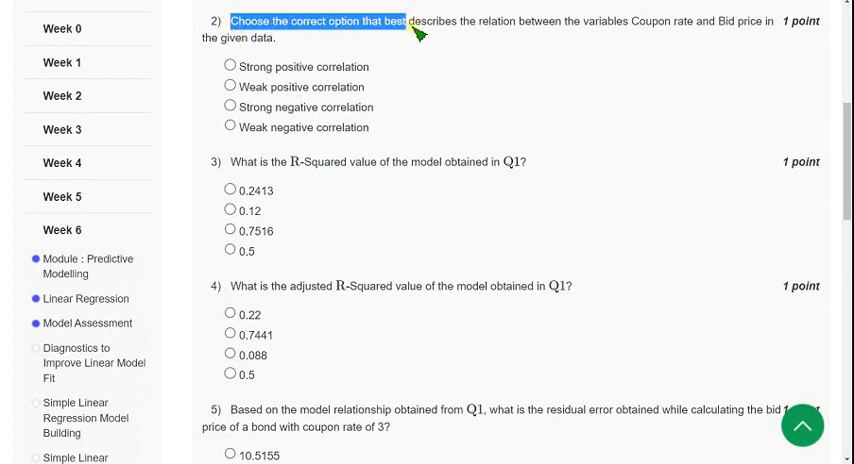
drag(424, 30, 596, 30)
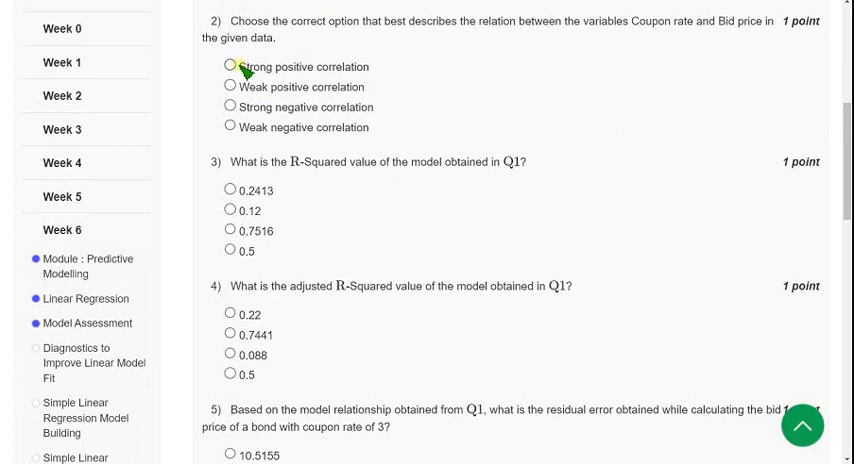
double_click(290, 66)
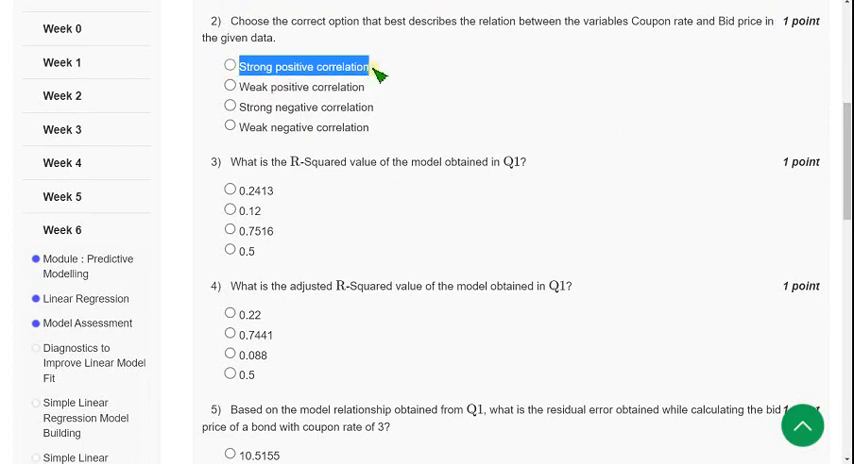
click(232, 64)
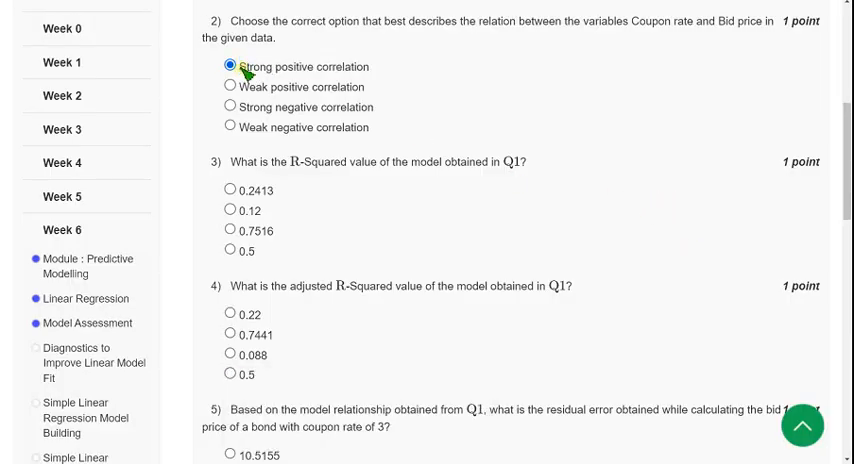
double_click(300, 66)
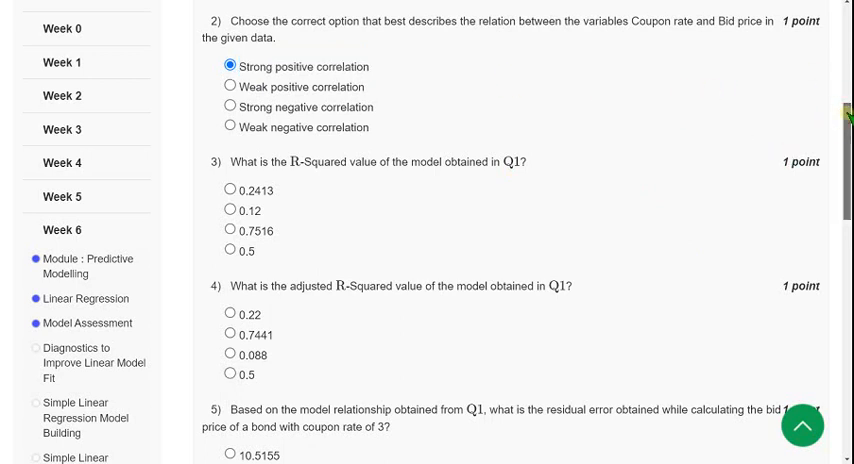
- Choose 0.7516 as the R-Squared answer to question 3
scroll(down, 3)
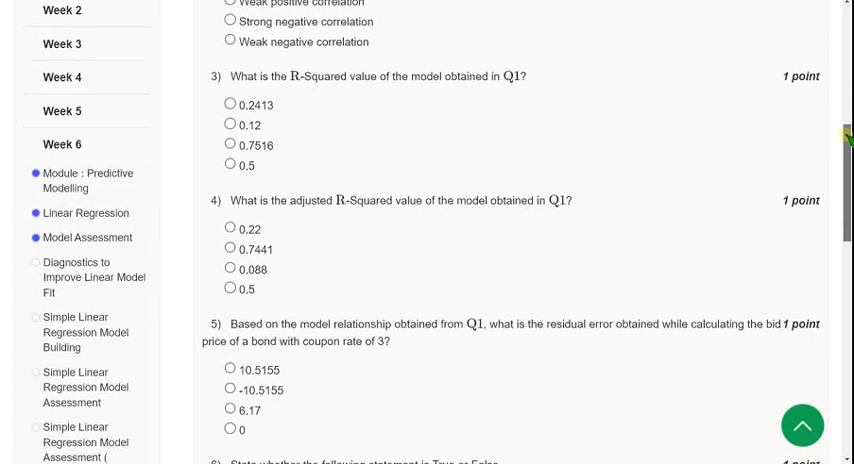
scroll(down, 3)
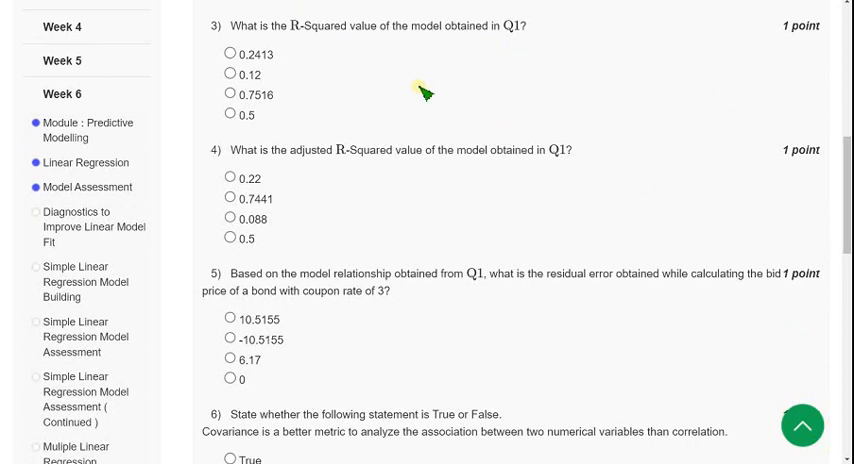
scroll(down, 3)
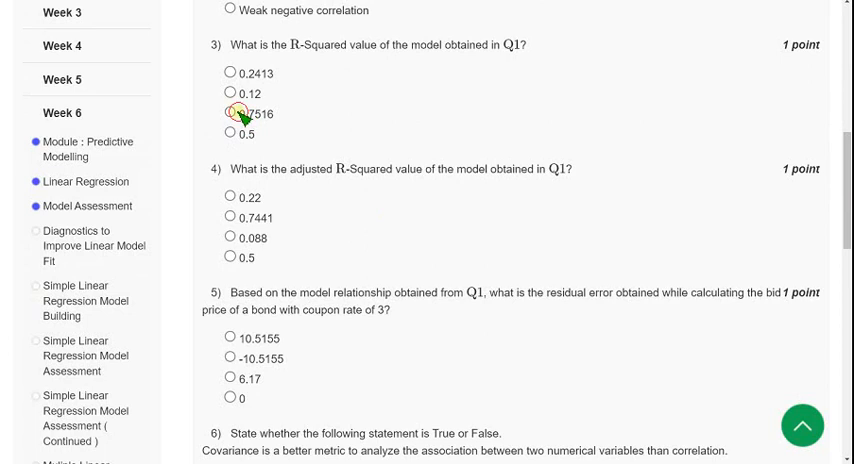
double_click(254, 114)
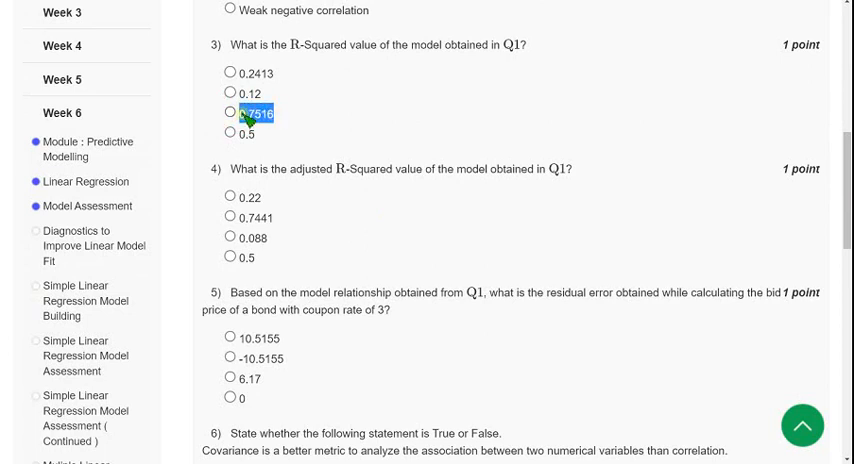
click(232, 112)
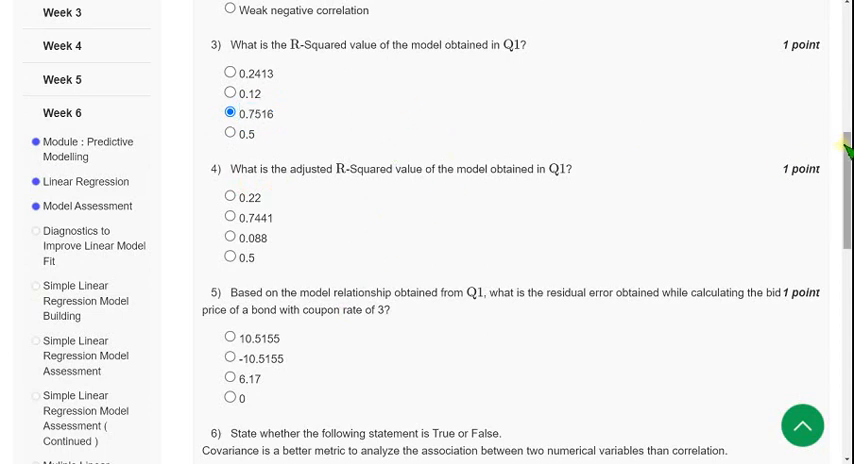
- Choose 0.7441 as the adjusted R-Squared answer to question 4
scroll(down, 3)
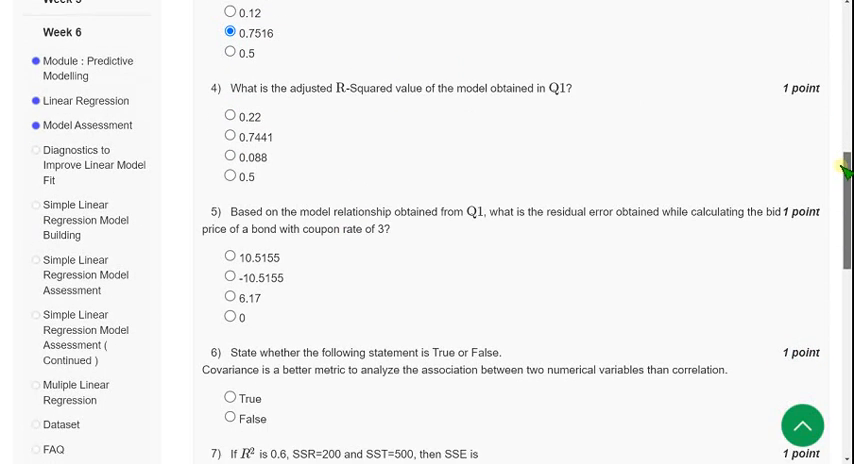
scroll(down, 3)
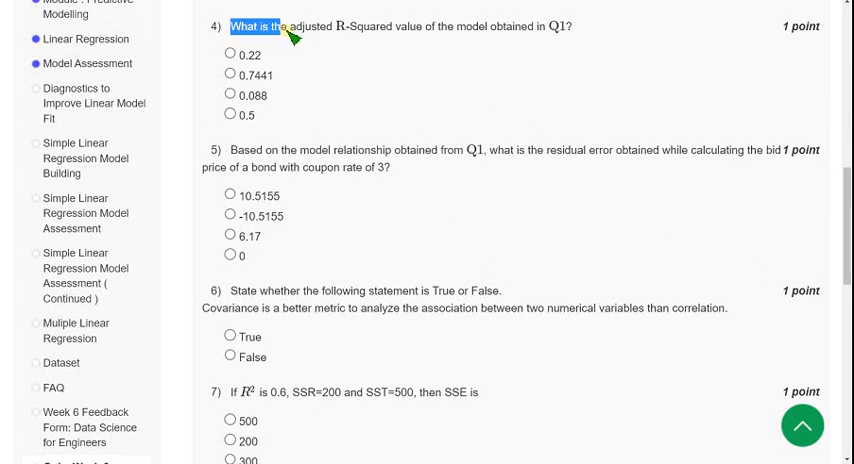
drag(288, 28, 416, 28)
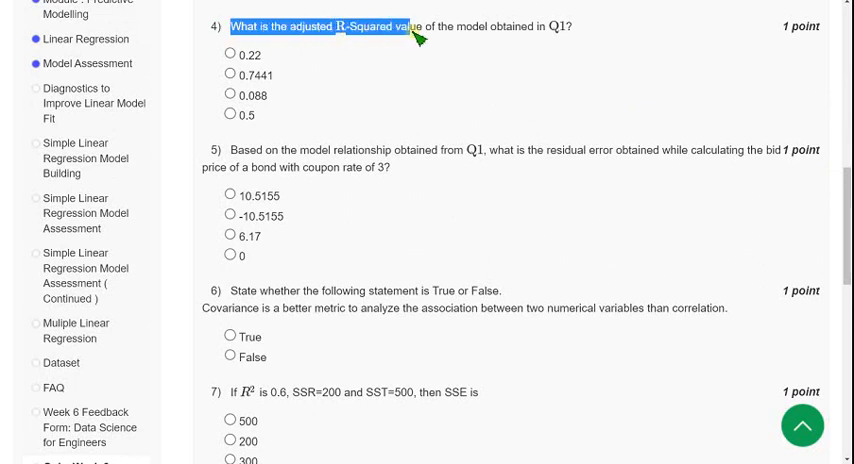
drag(420, 30, 540, 28)
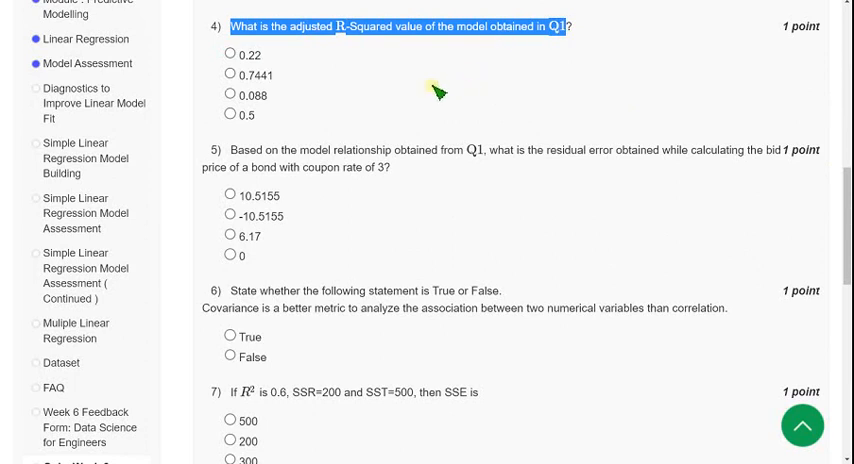
double_click(310, 28)
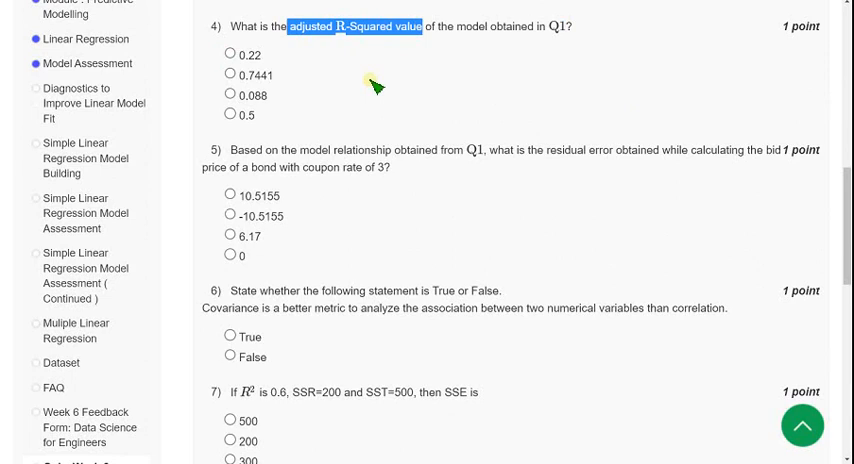
click(236, 76)
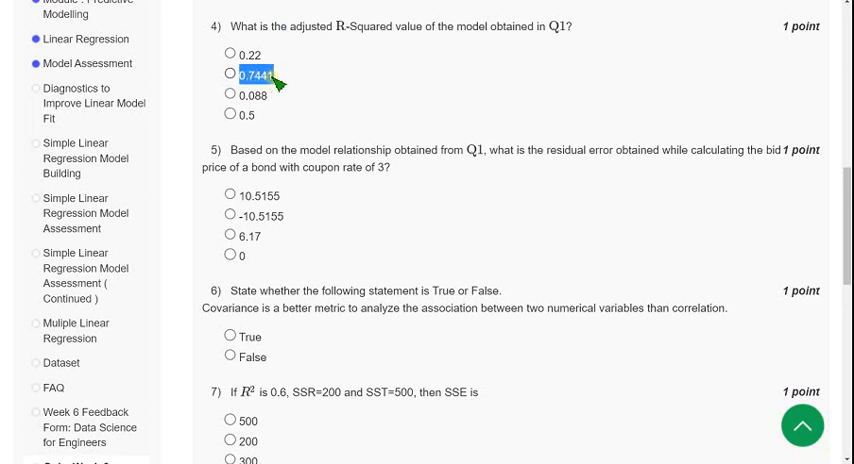
click(234, 76)
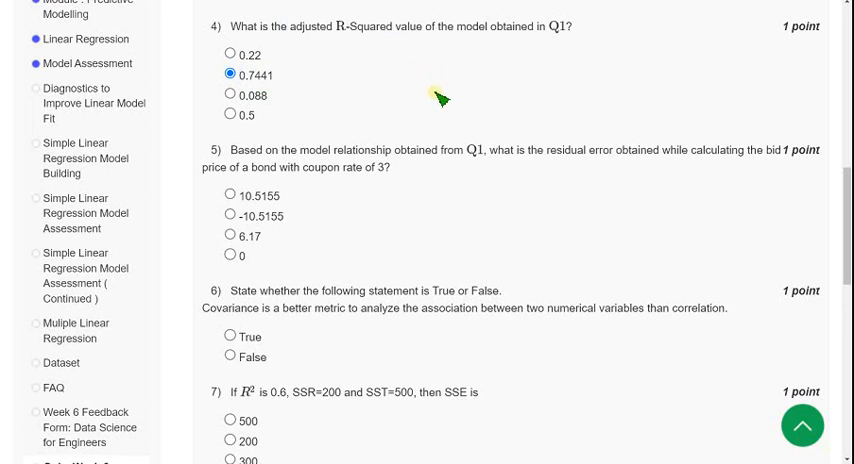
mouse_move(422, 78)
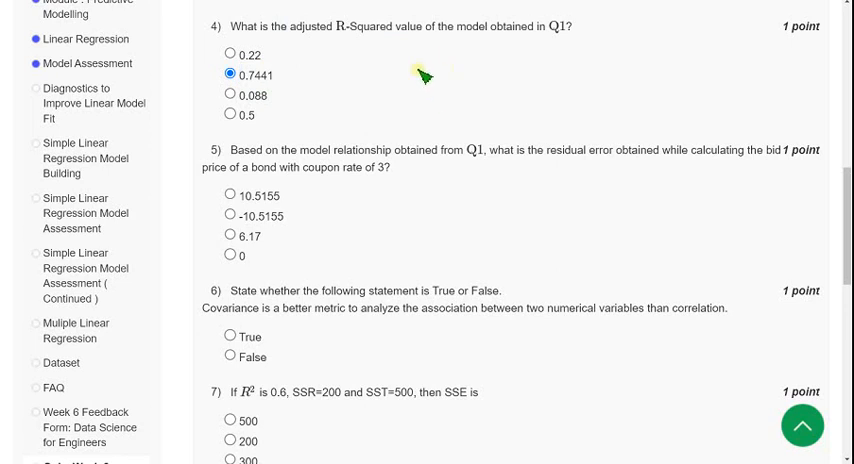
mouse_move(228, 30)
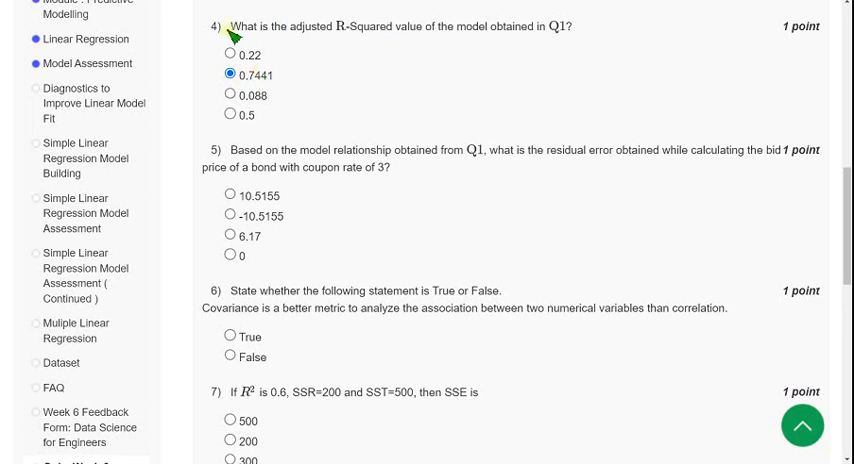
mouse_move(342, 80)
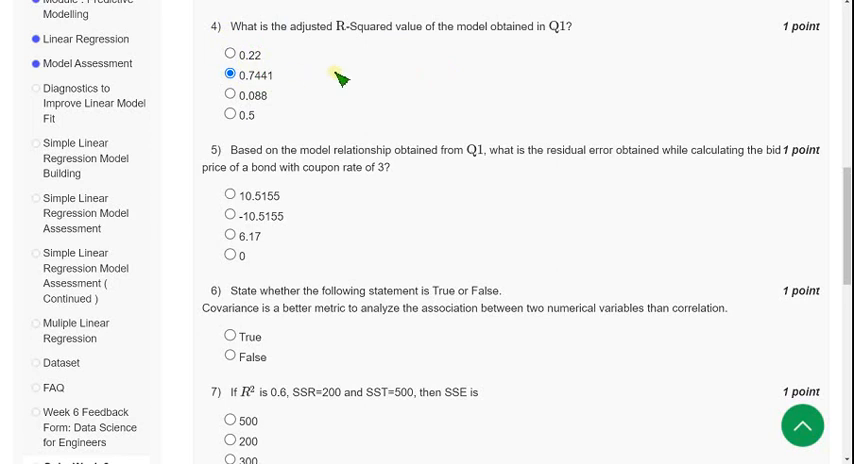
mouse_move(352, 72)
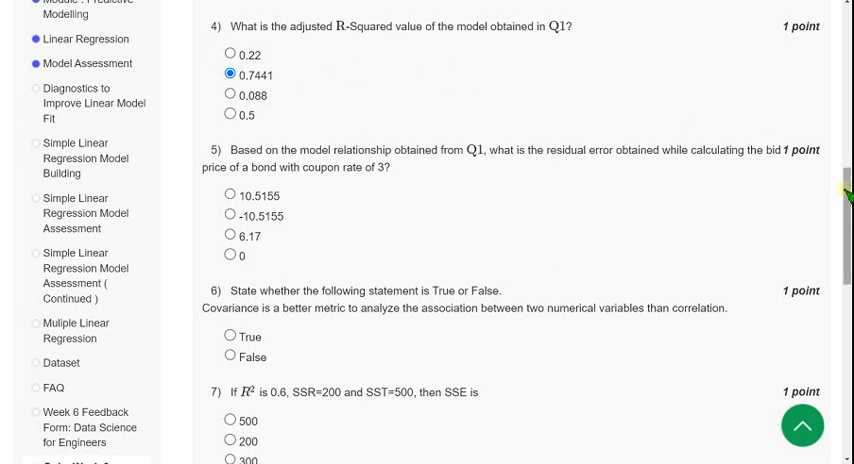
scroll(down, 3)
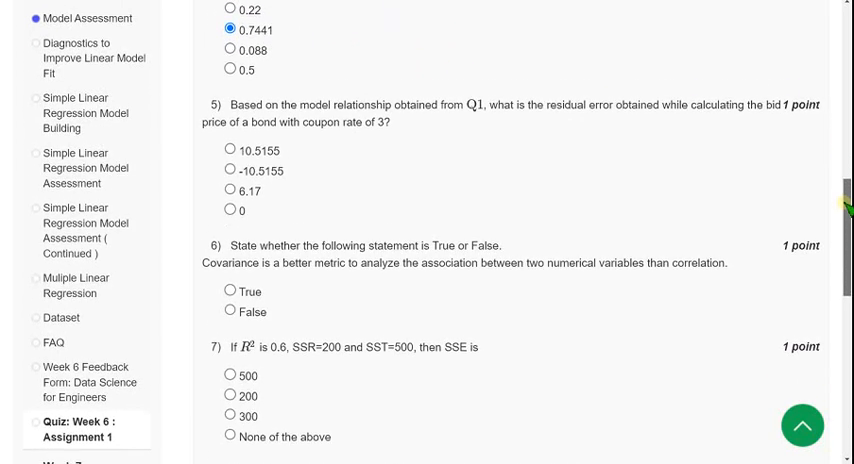
scroll(down, 3)
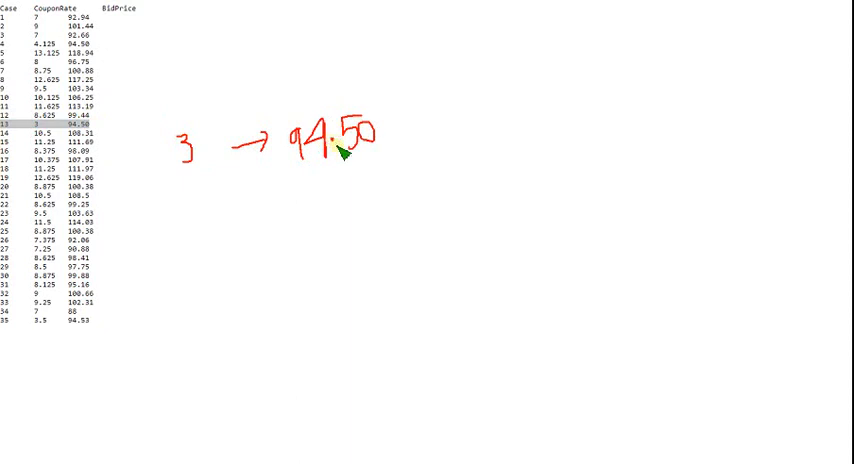
mouse_move(312, 296)
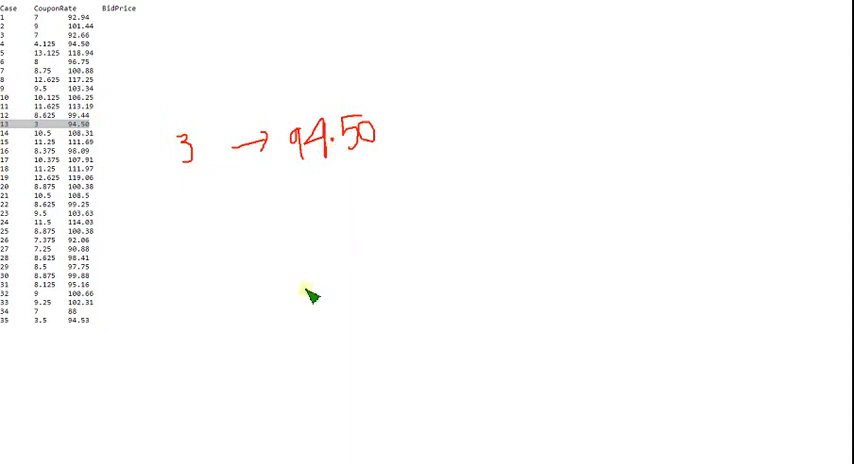
mouse_move(116, 8)
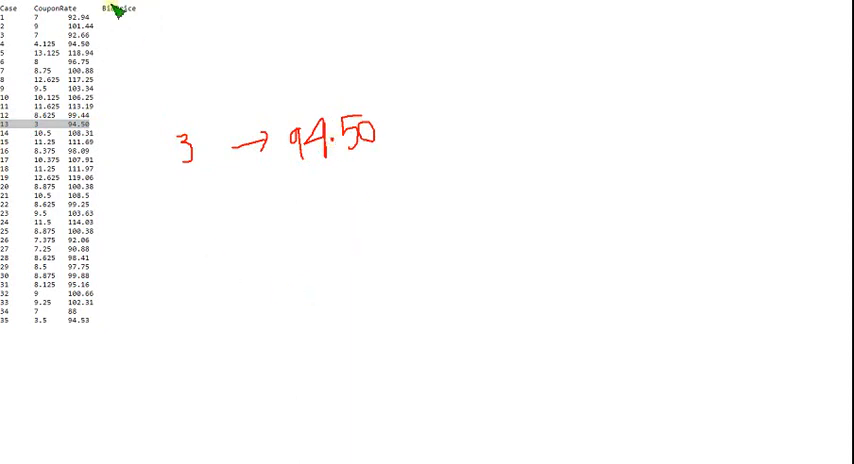
mouse_move(196, 220)
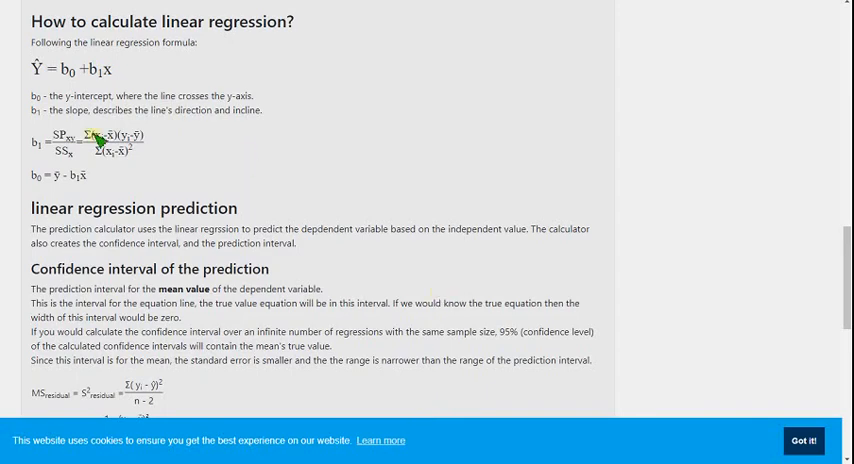
mouse_move(184, 196)
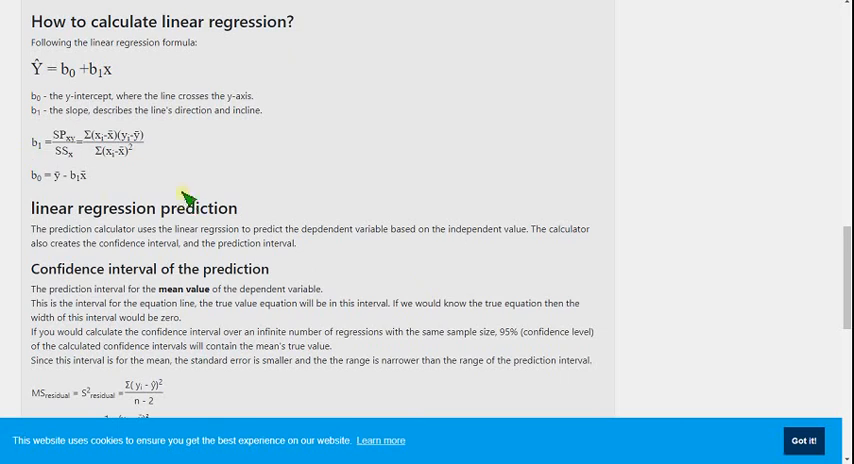
mouse_move(160, 36)
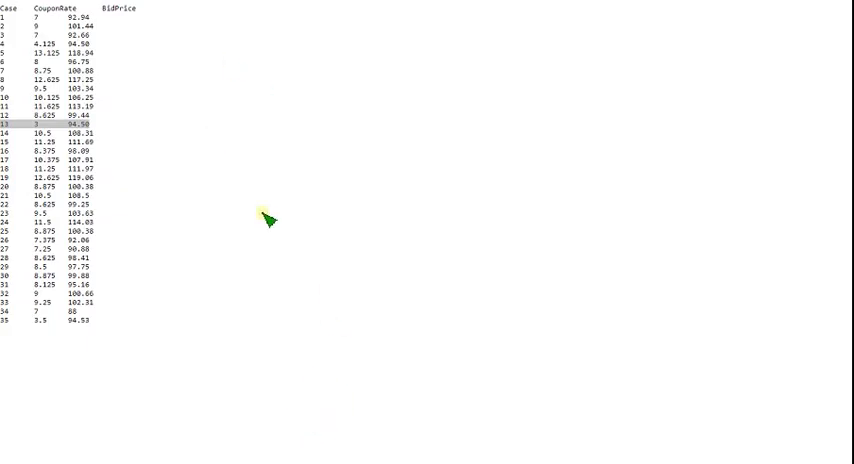
mouse_move(300, 136)
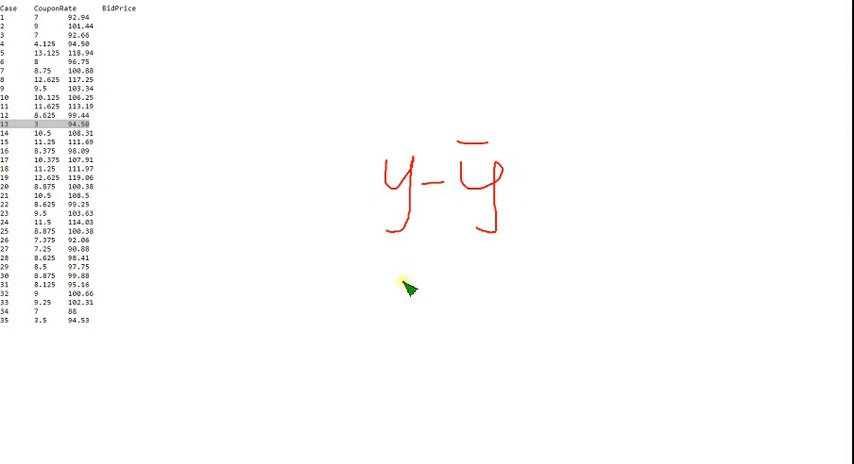
mouse_move(344, 308)
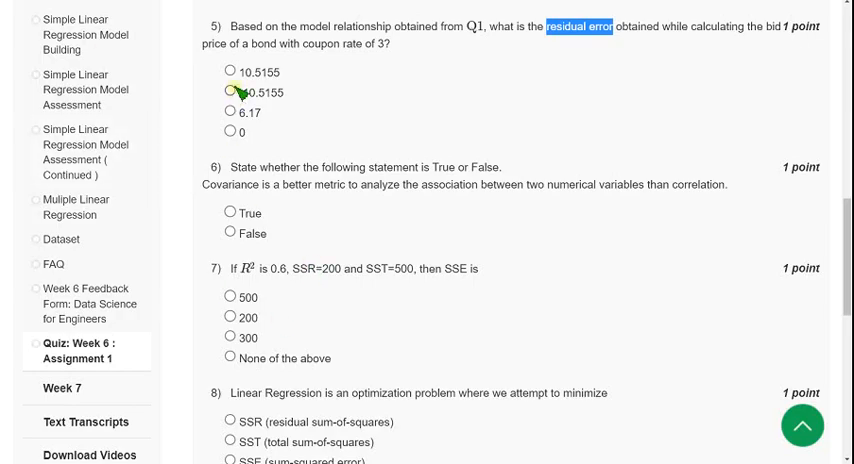
- Choose 10.5155 as the answer to question 5
click(232, 72)
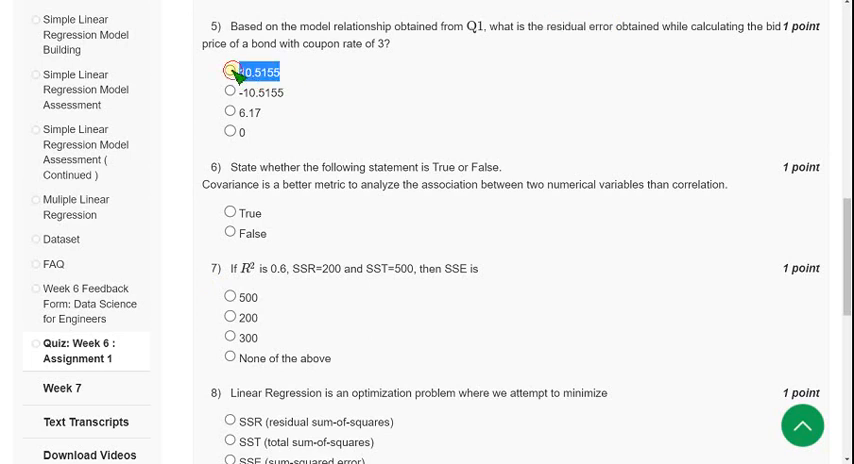
click(230, 72)
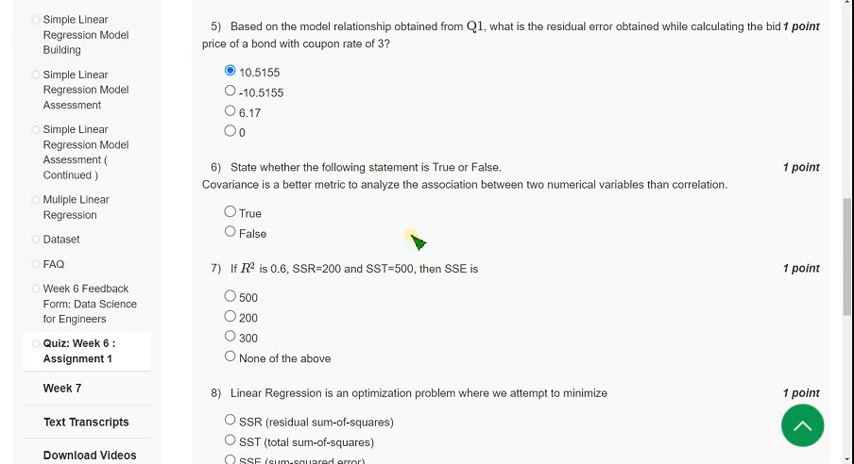
scroll(down, 3)
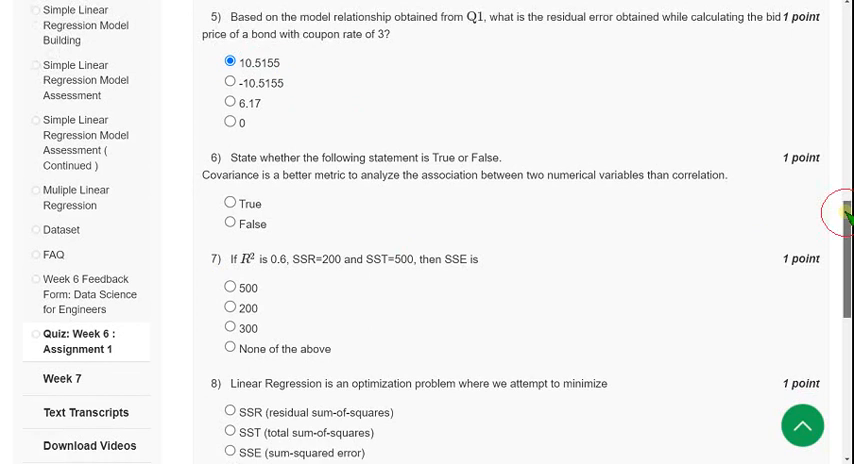
scroll(down, 3)
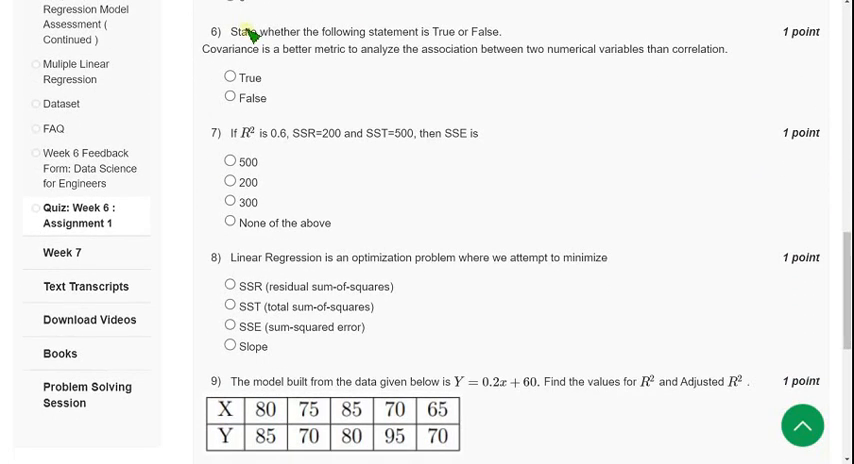
- Answer the covariance-versus-correlation statement in question 6 as False
drag(224, 32, 424, 32)
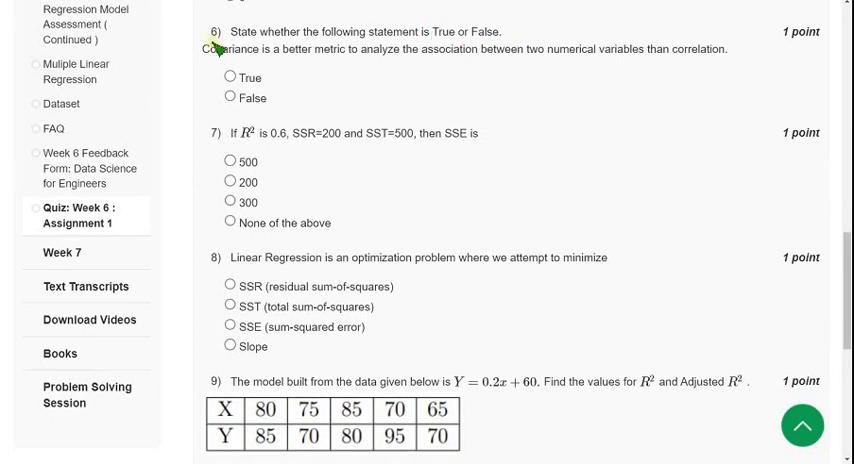
drag(200, 48, 320, 48)
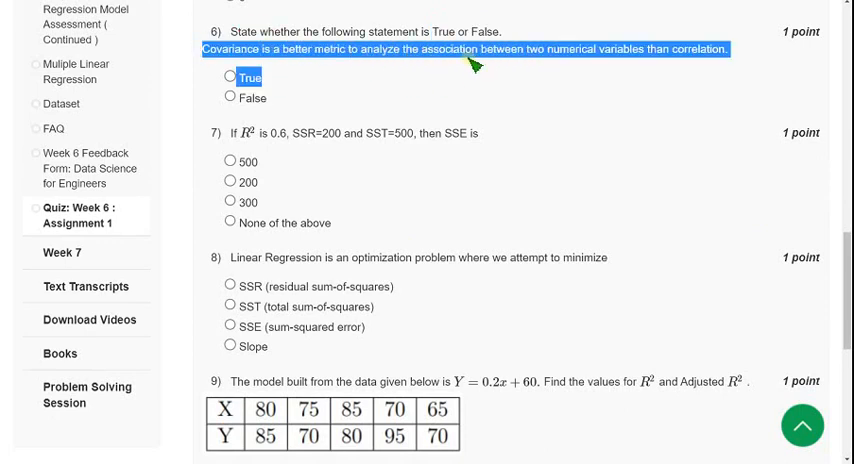
mouse_move(716, 68)
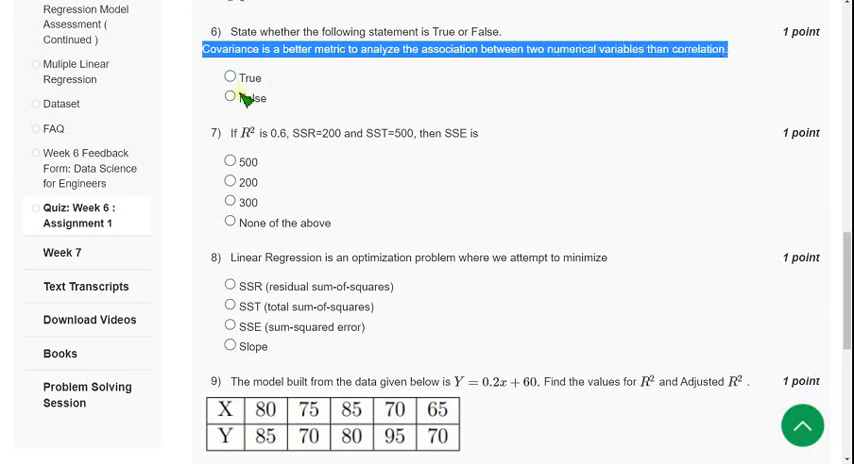
click(232, 100)
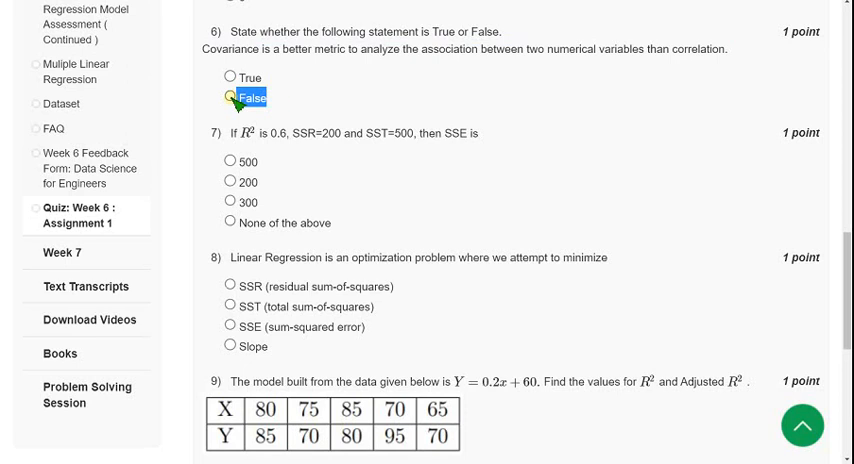
click(234, 100)
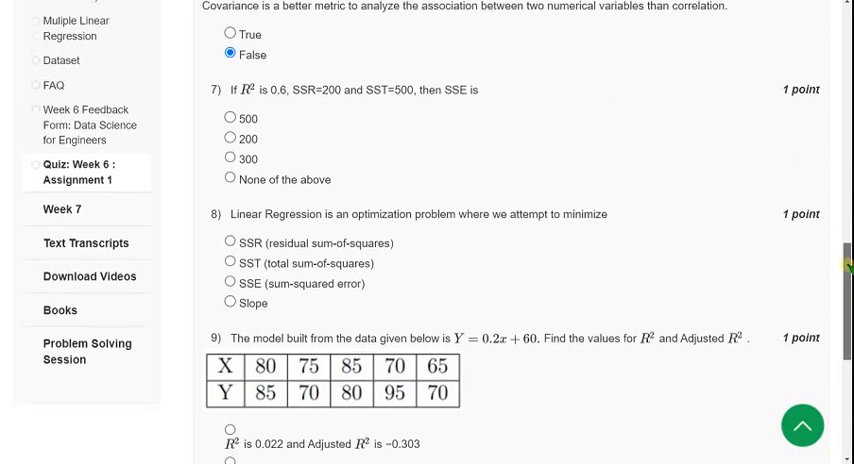
- Sketch SSR + SSE = SST and choose 300 as the SSE for question 7
scroll(down, 3)
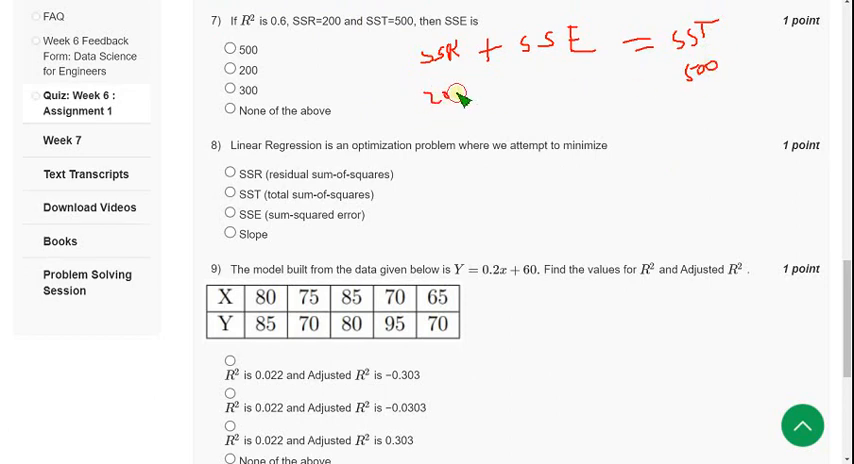
drag(456, 108, 730, 144)
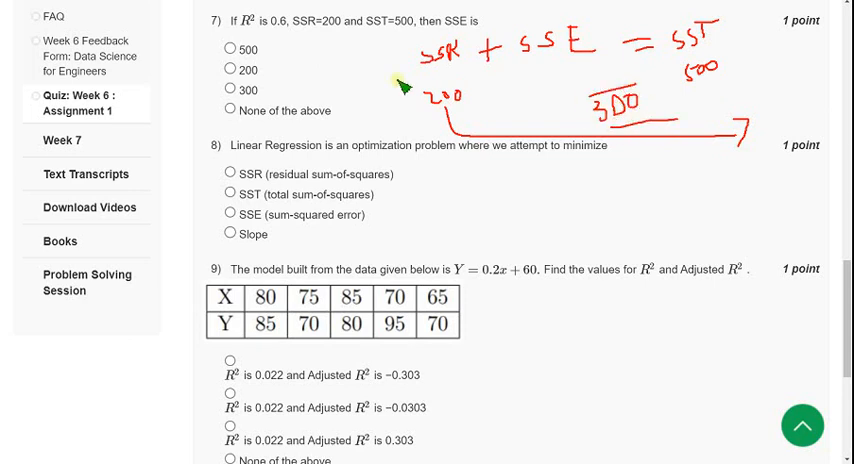
click(230, 88)
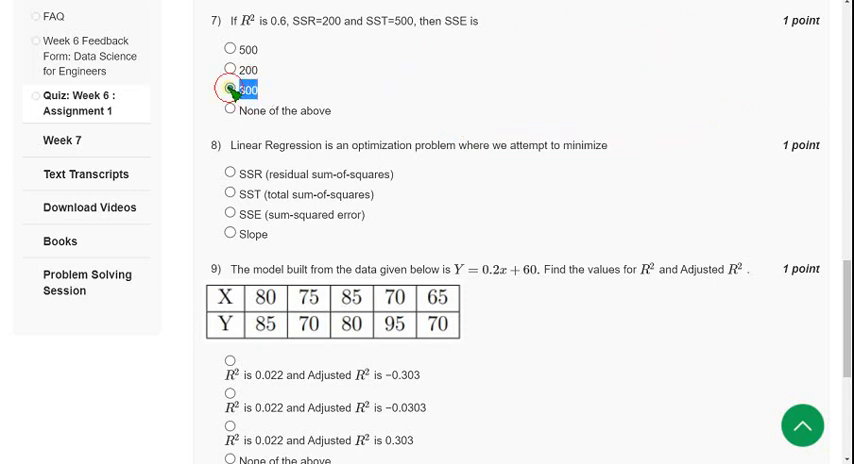
click(230, 88)
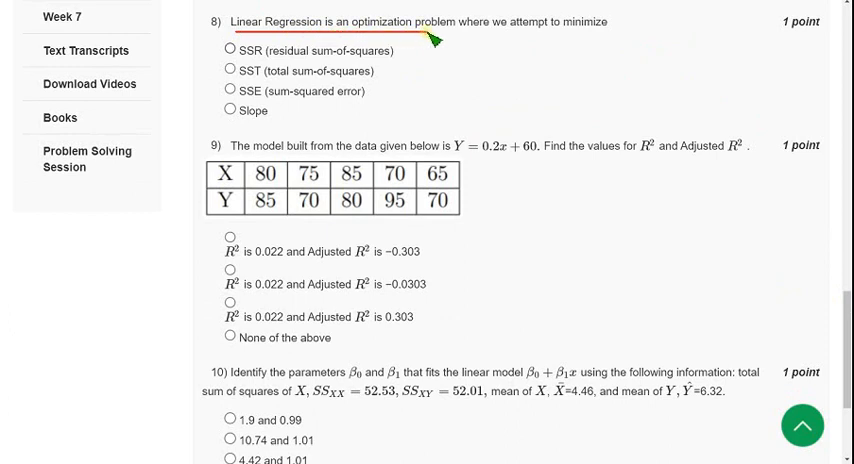
- Choose SSE (sum-squared error) as the quantity linear regression minimises in question 8
drag(424, 40, 610, 30)
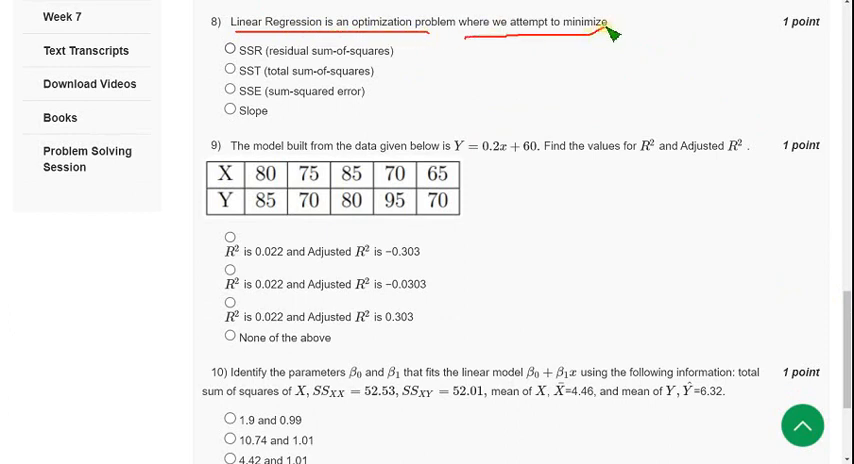
mouse_move(392, 98)
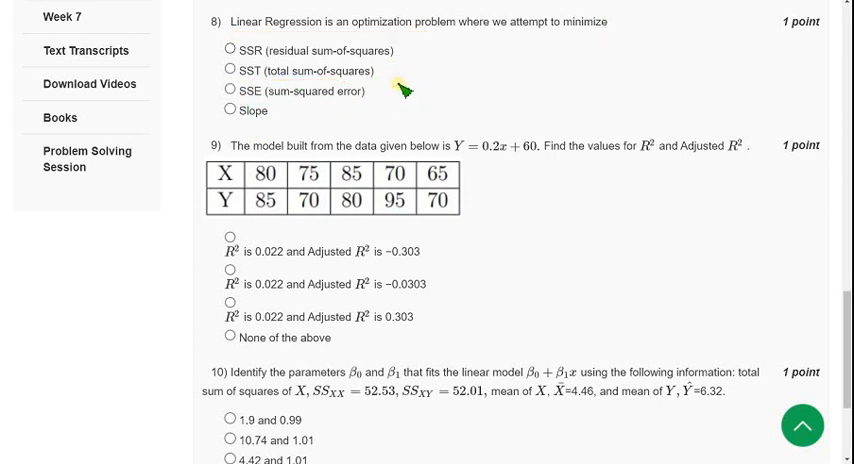
click(230, 92)
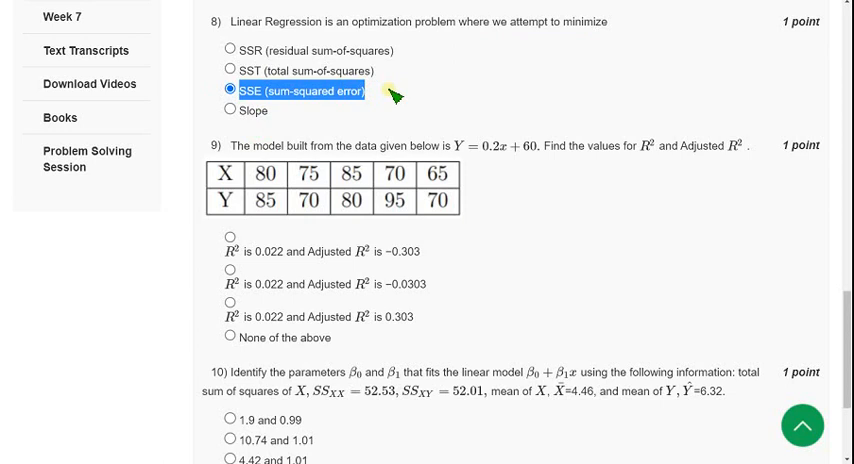
mouse_move(424, 110)
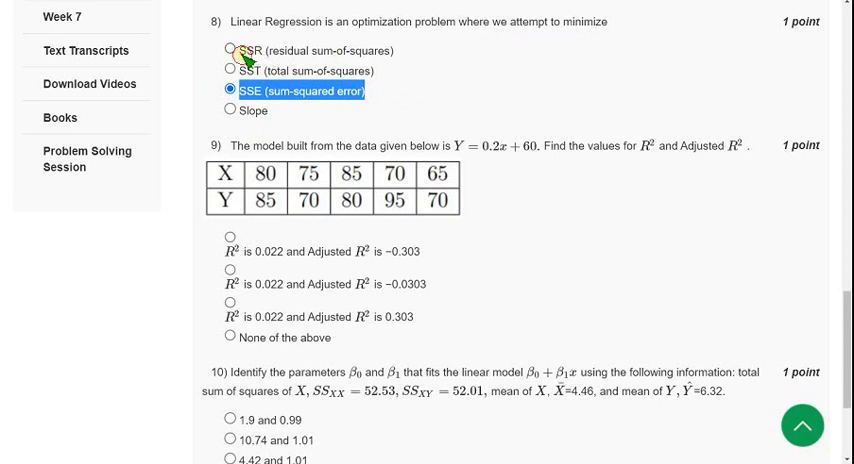
double_click(300, 50)
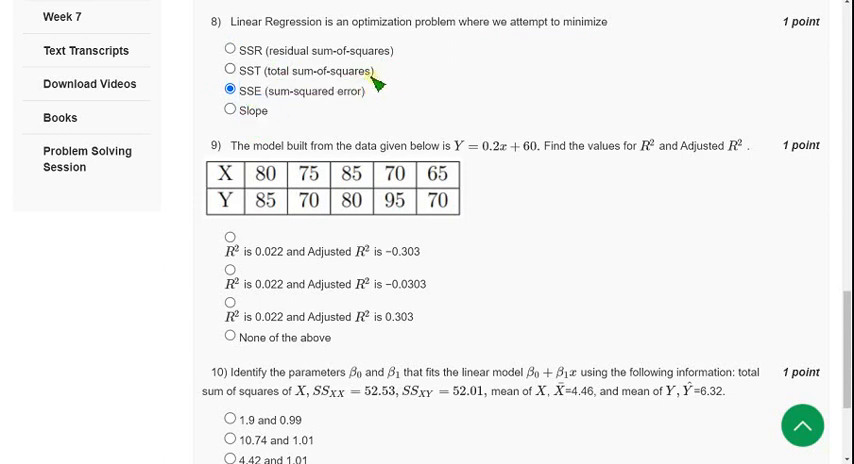
mouse_move(780, 222)
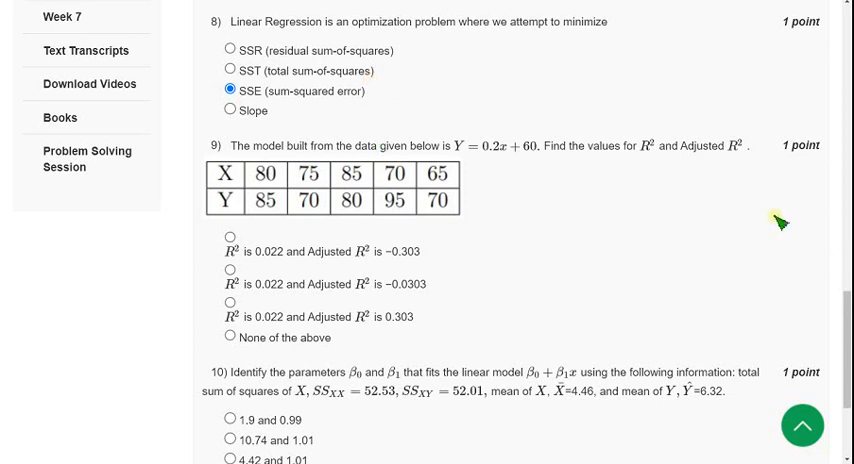
- Choose R² 0.022 with adjusted R² −0.303 as the answer to question 9
scroll(down, 3)
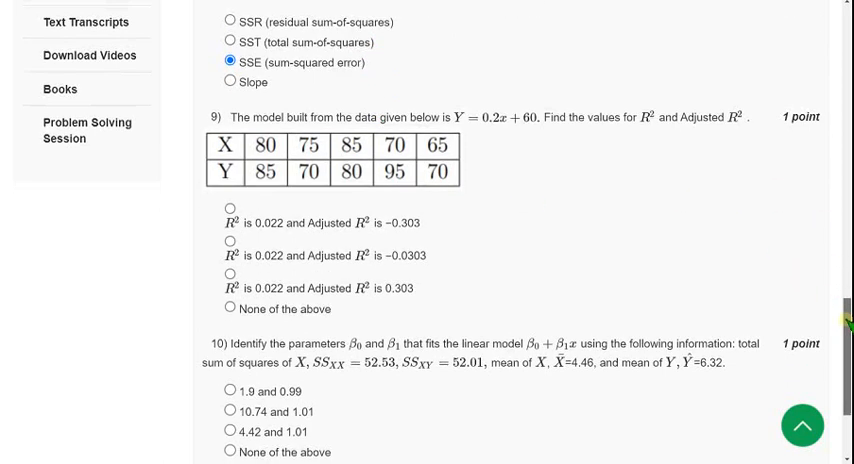
scroll(down, 3)
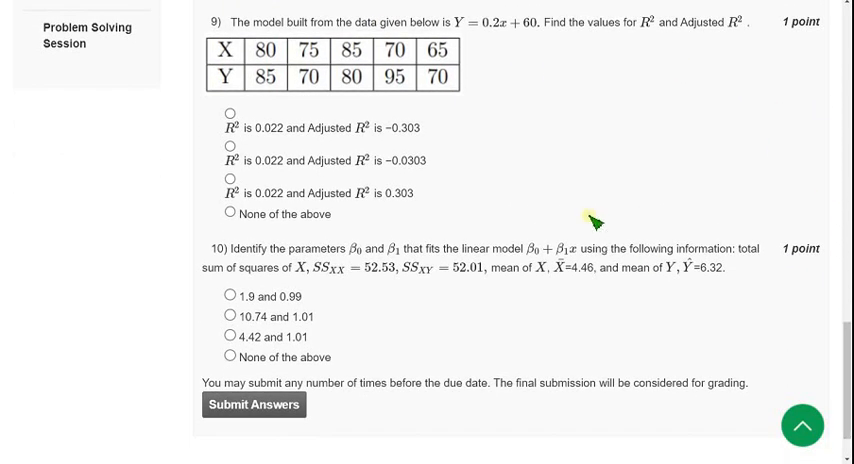
mouse_move(224, 96)
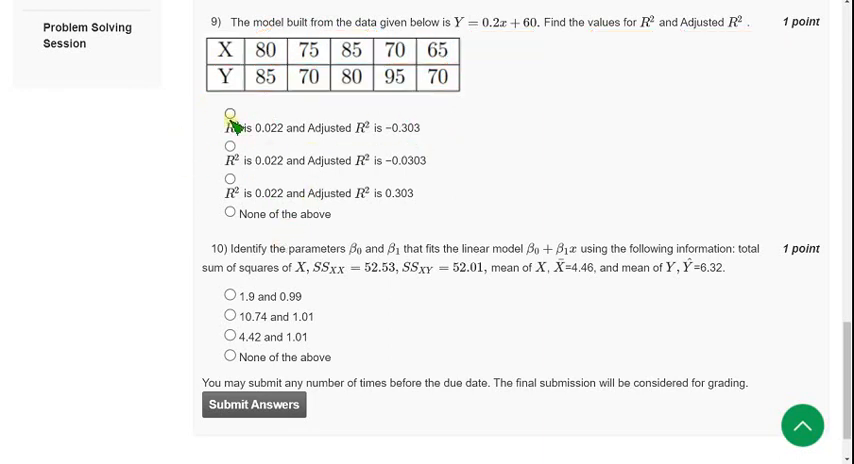
click(230, 112)
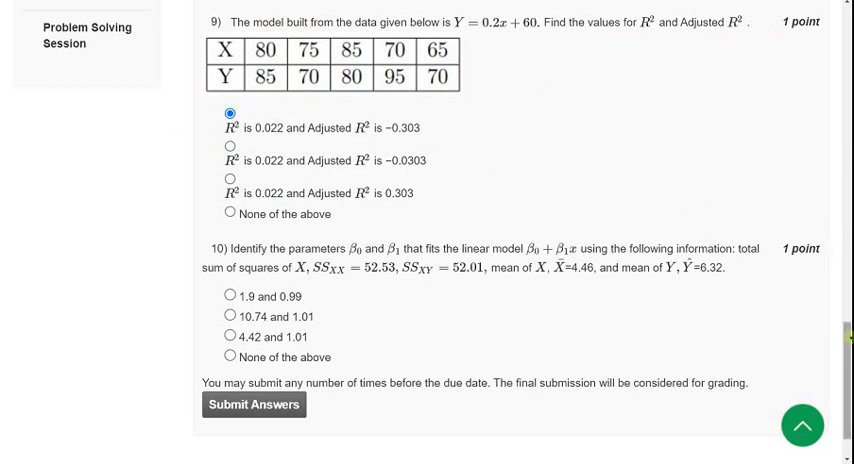
scroll(down, 3)
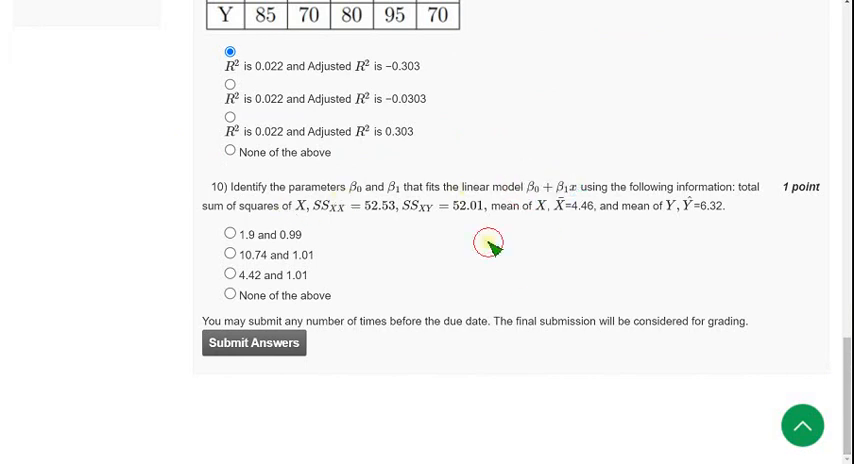
drag(316, 204, 408, 204)
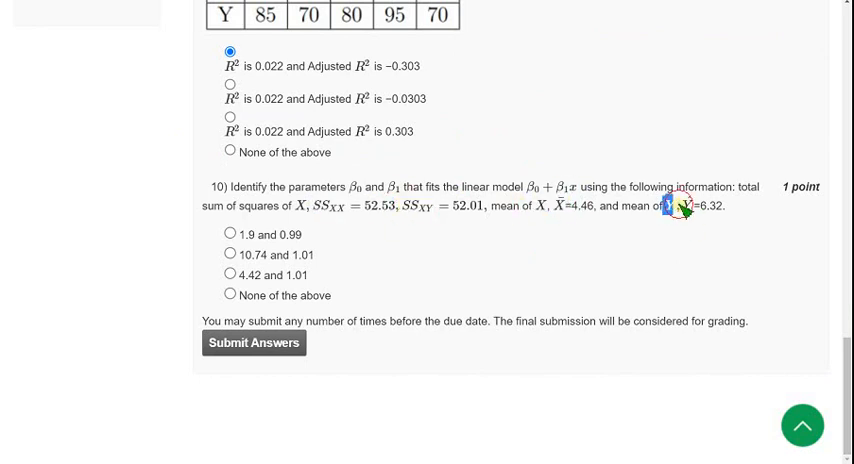
mouse_move(308, 388)
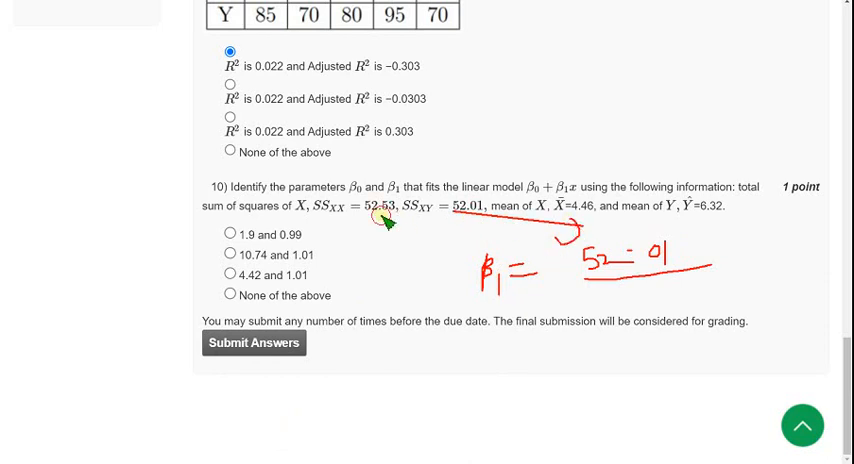
drag(376, 218, 616, 308)
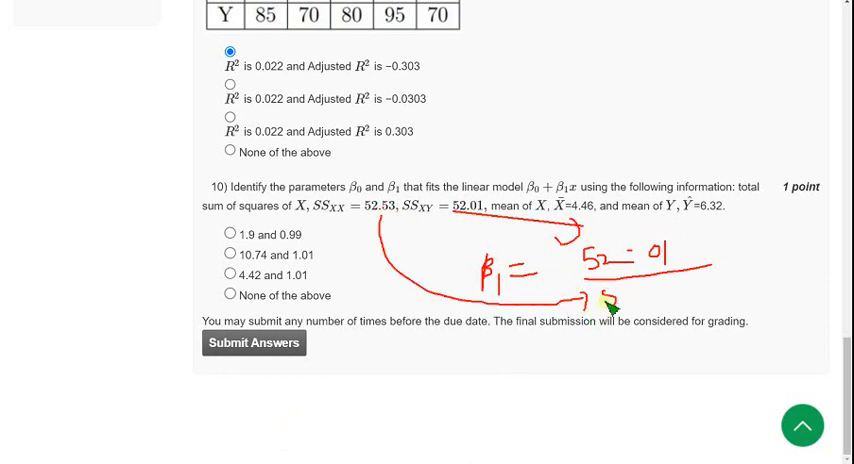
mouse_move(650, 288)
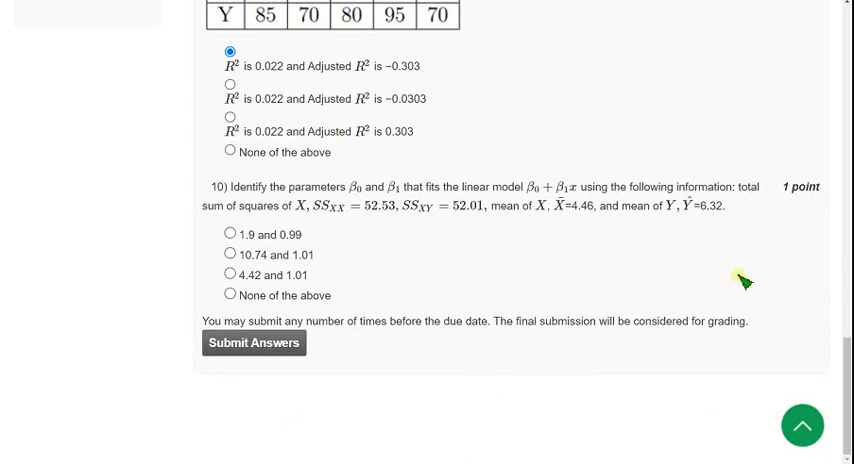
double_click(280, 234)
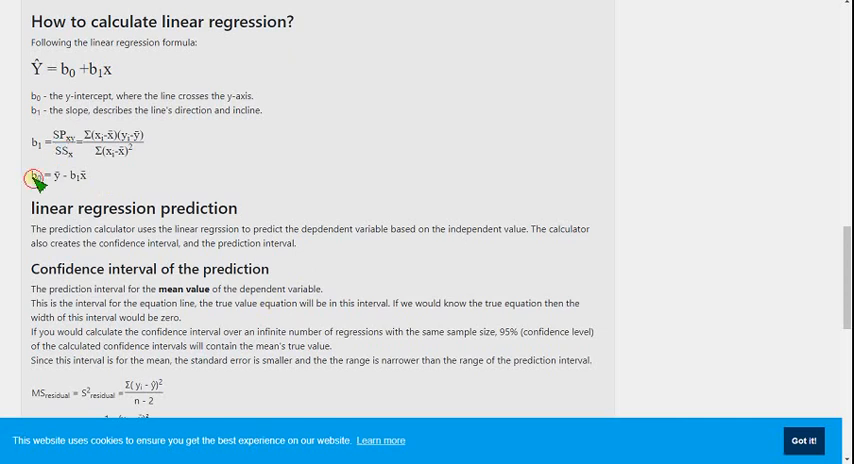
- Review the b0 = ȳ − b1x̄ intercept formula and choose 1.9 and 0.99 for question 10
double_click(68, 176)
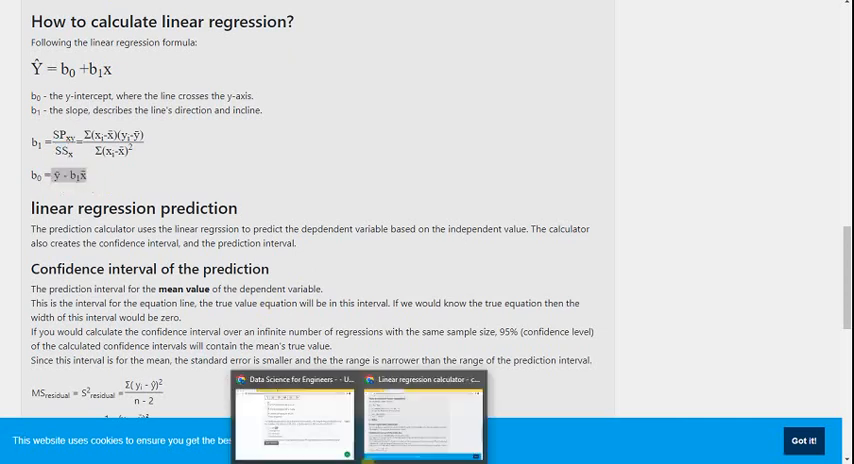
scroll(down, 3)
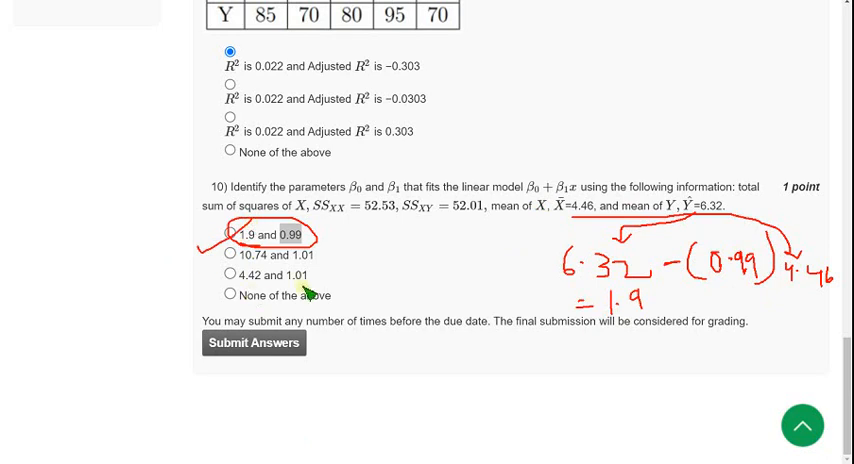
click(224, 234)
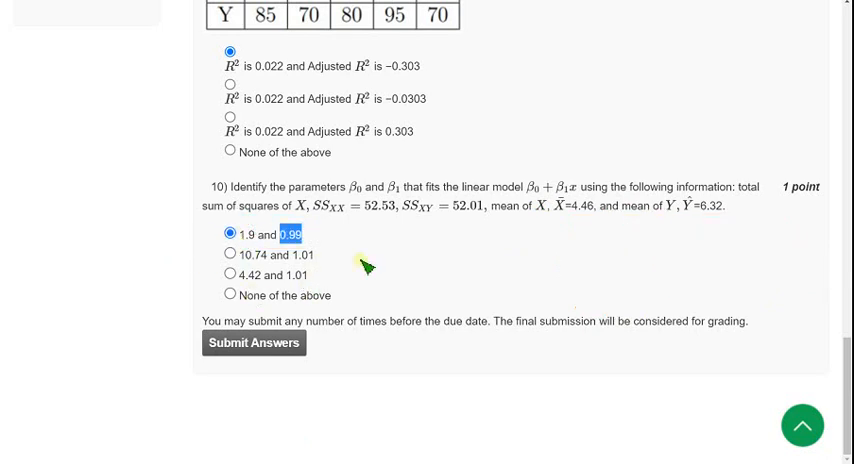